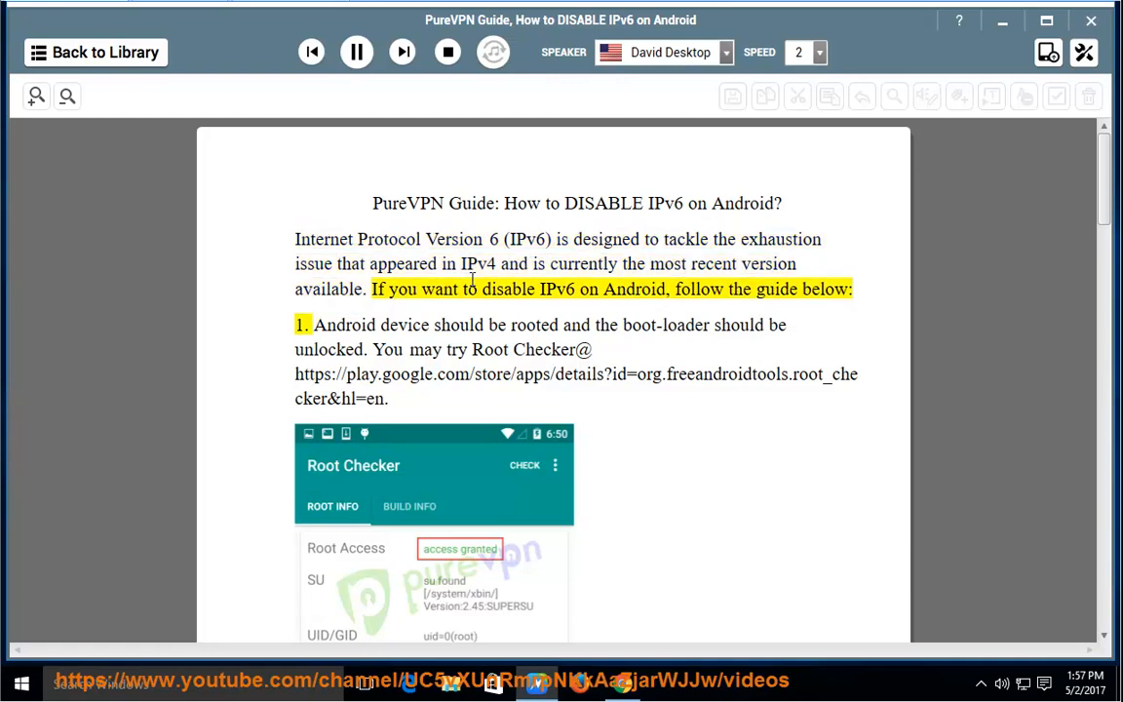
Step: Start read-aloud at speed 2 with David Desktop, following the guide through Root Checker to Terminal Emulator
double_click(635, 289)
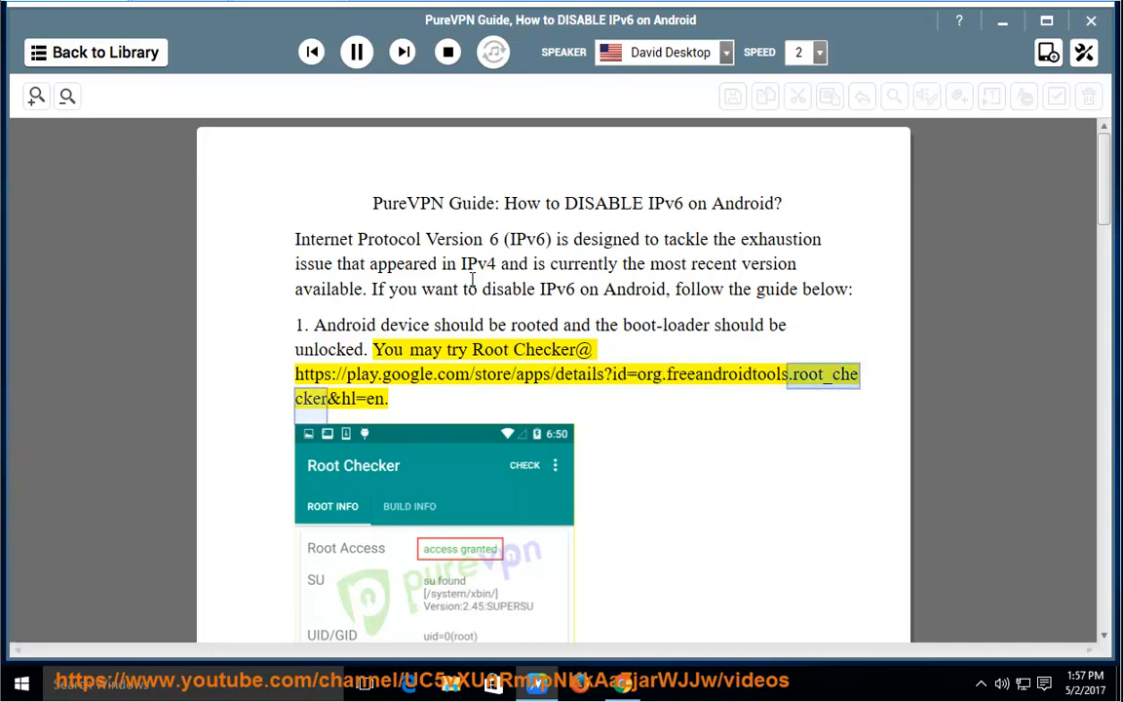
scroll(down, 3)
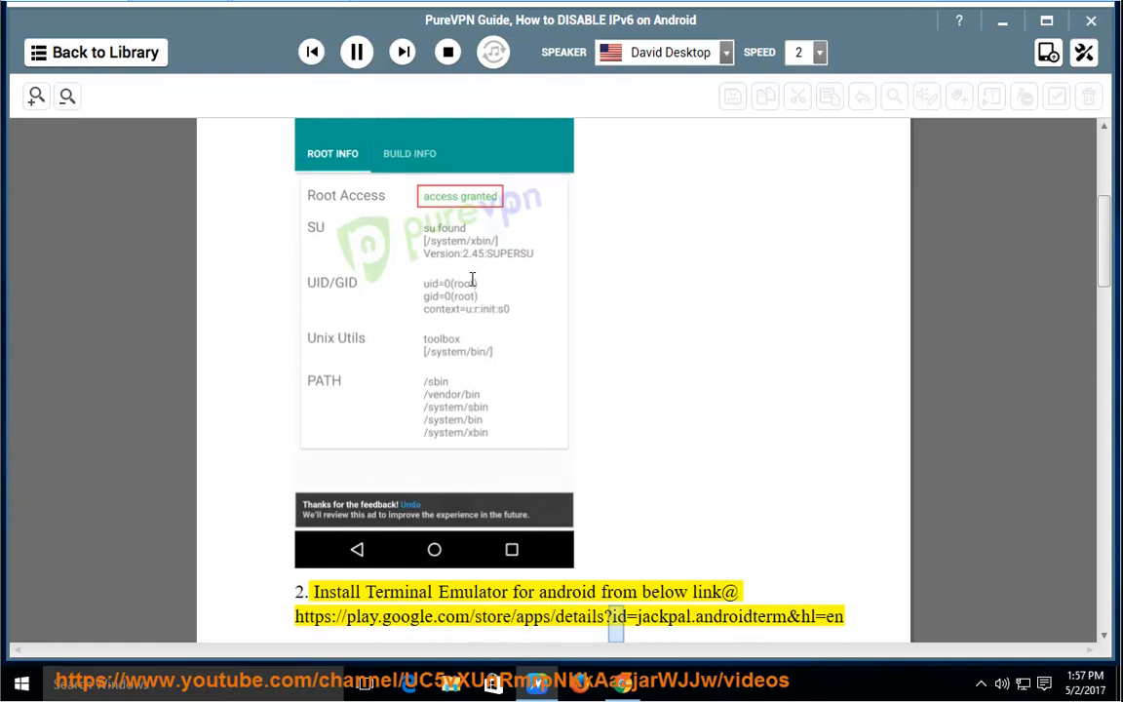
scroll(down, 3)
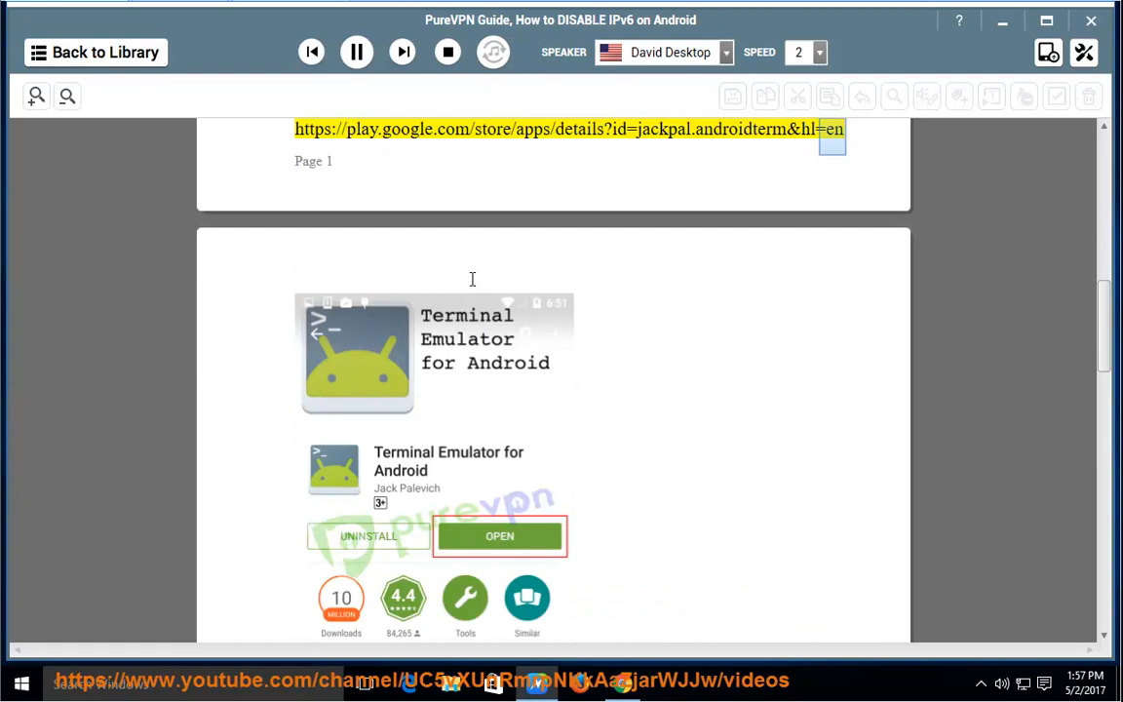
Step: Scroll through page two while SuperSU root access and the disable_ipv6 command are read aloud
scroll(down, 3)
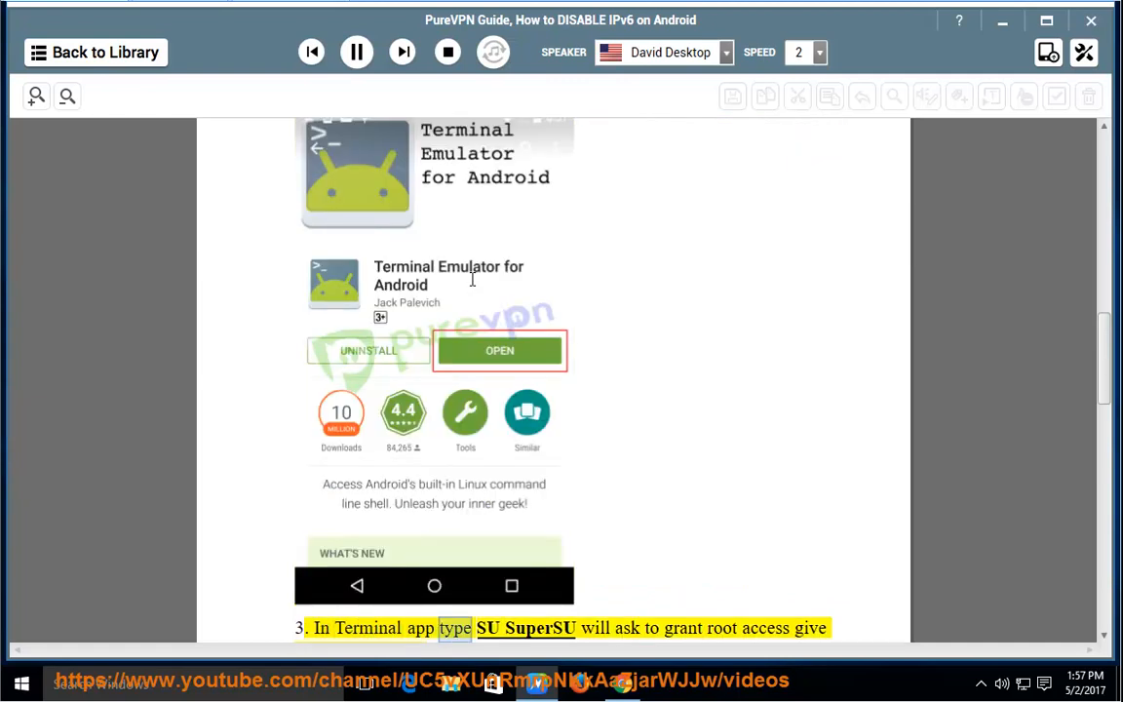
scroll(down, 3)
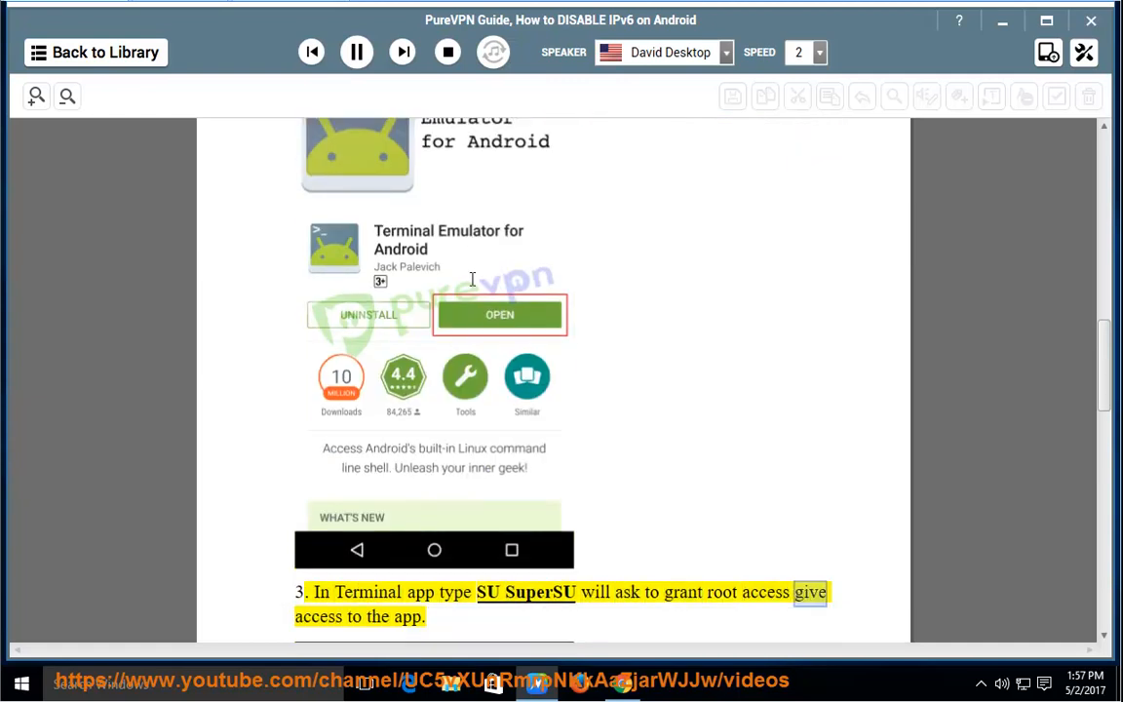
scroll(down, 3)
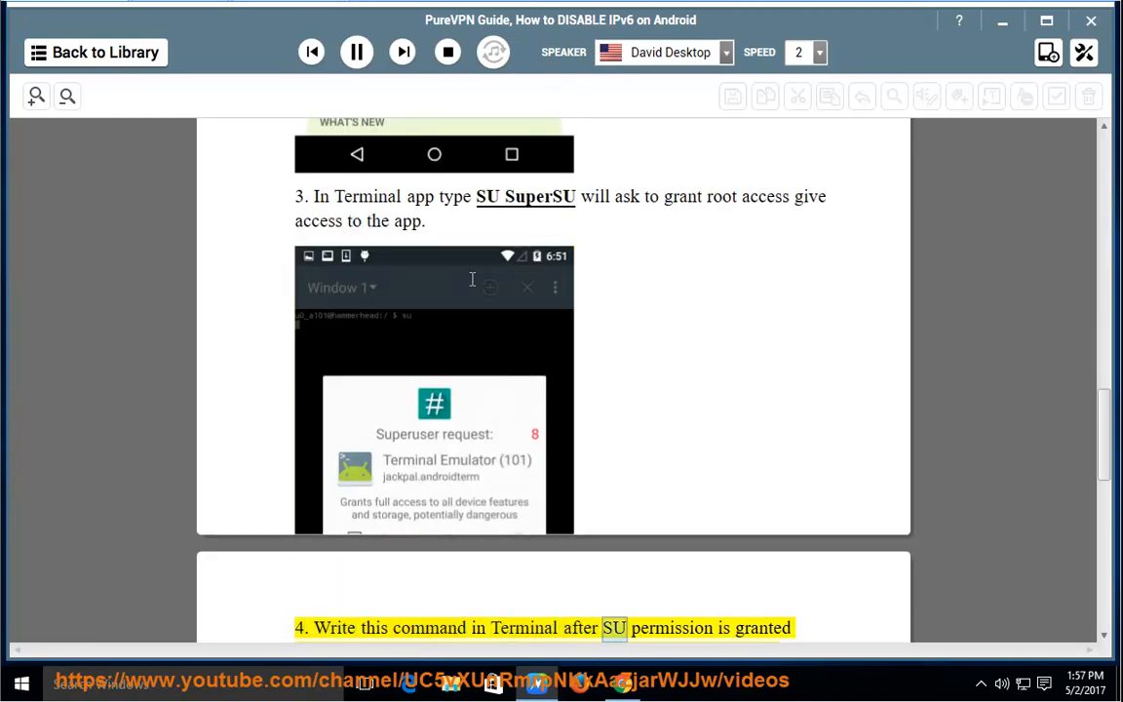
scroll(down, 3)
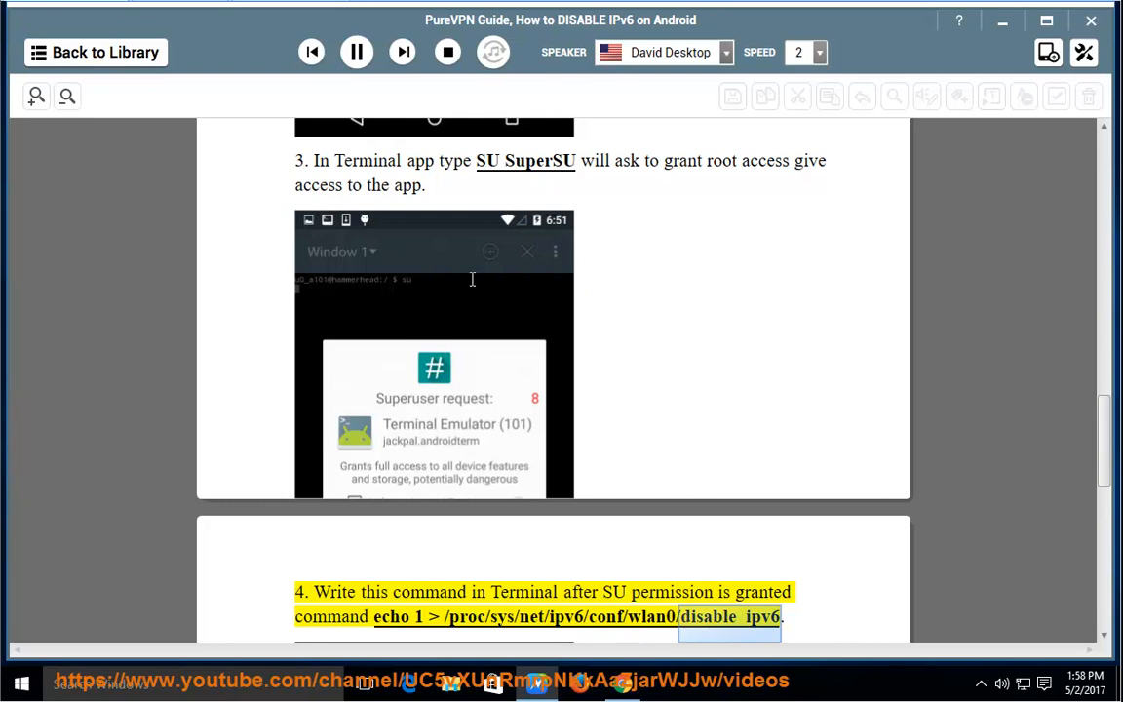
Step: Scroll past the terminal screenshot as the repeat-after-network-change note and feedback request are read
scroll(down, 3)
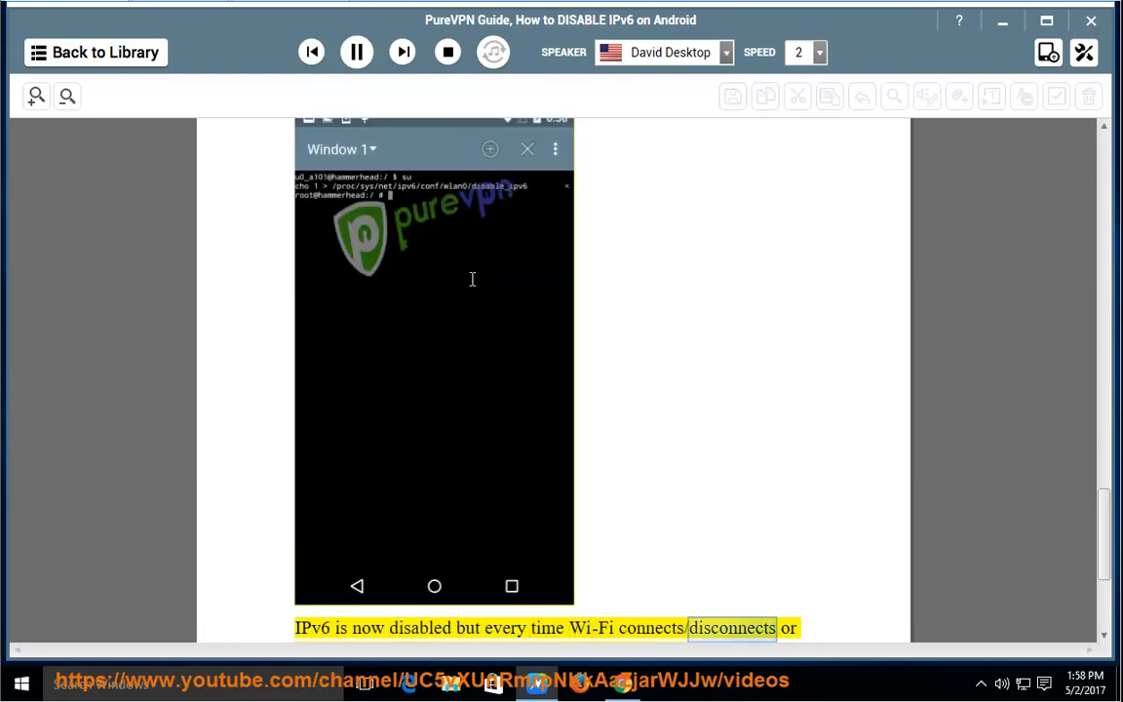
scroll(down, 3)
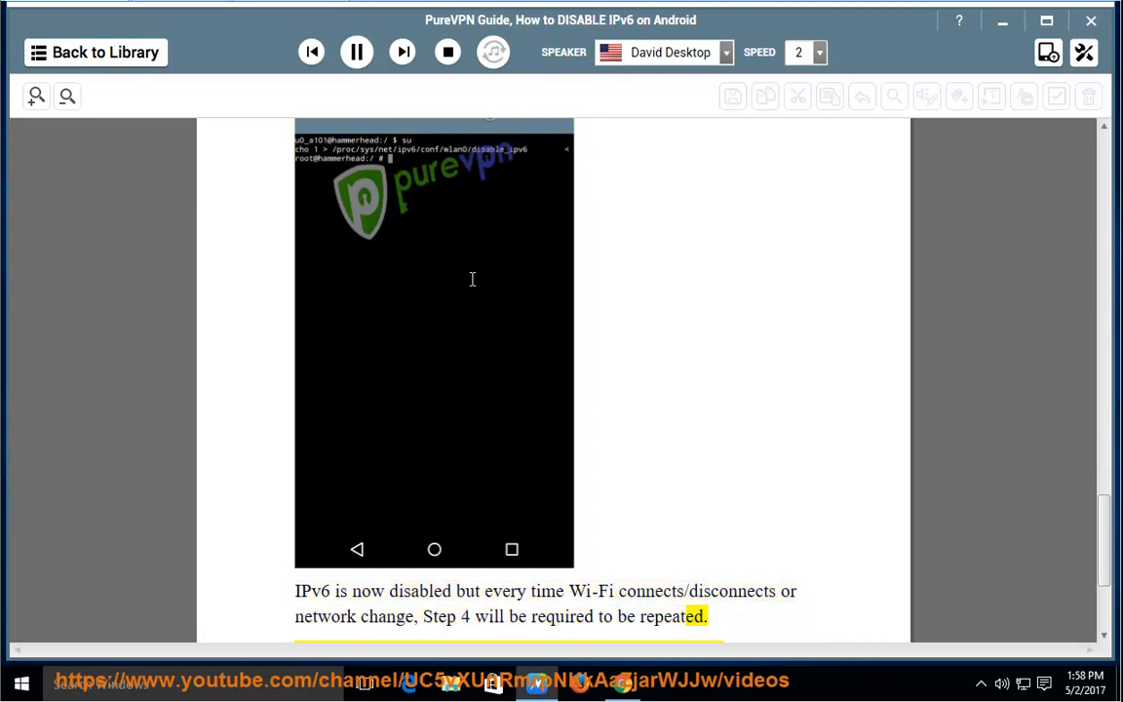
scroll(down, 3)
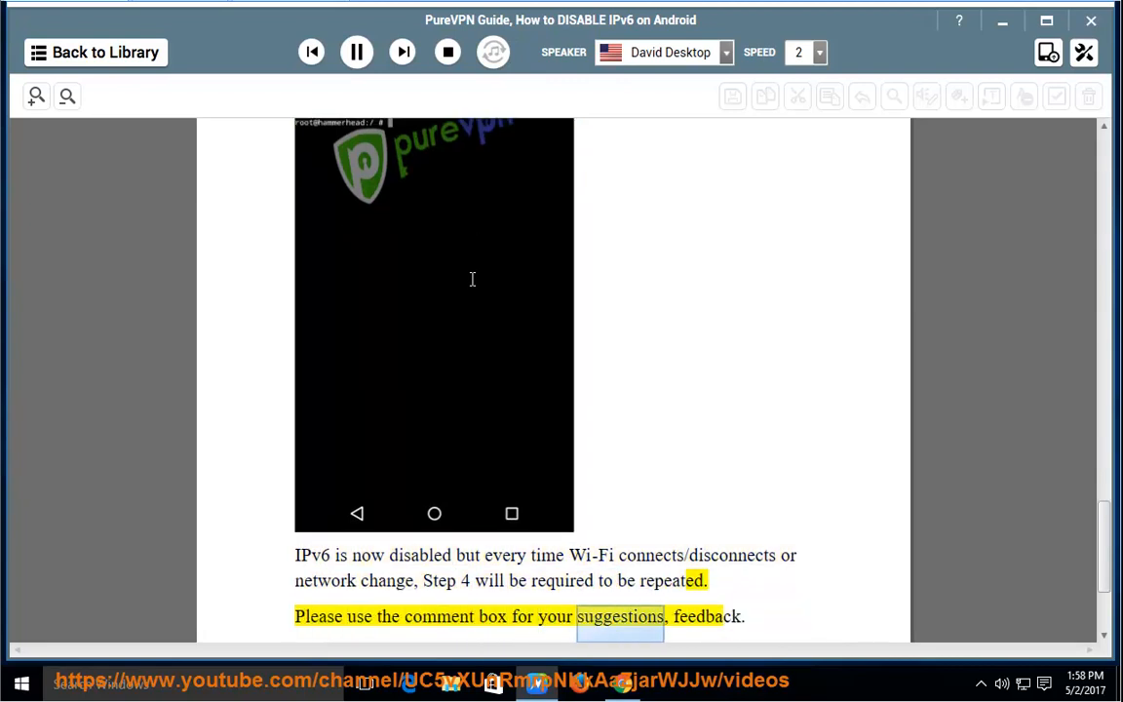